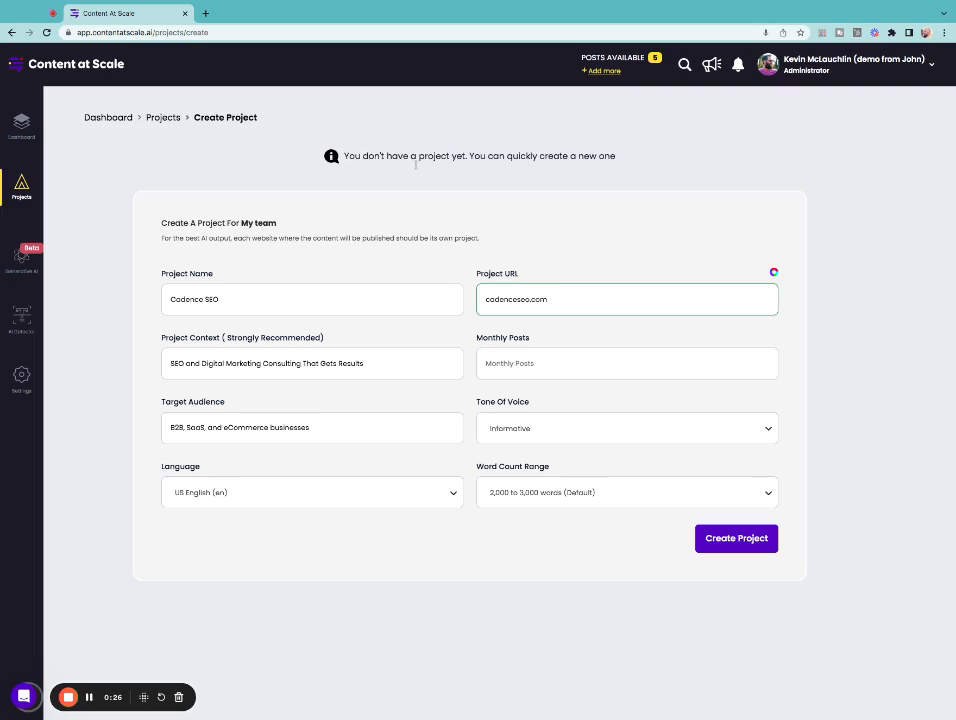
mouse_move(592, 232)
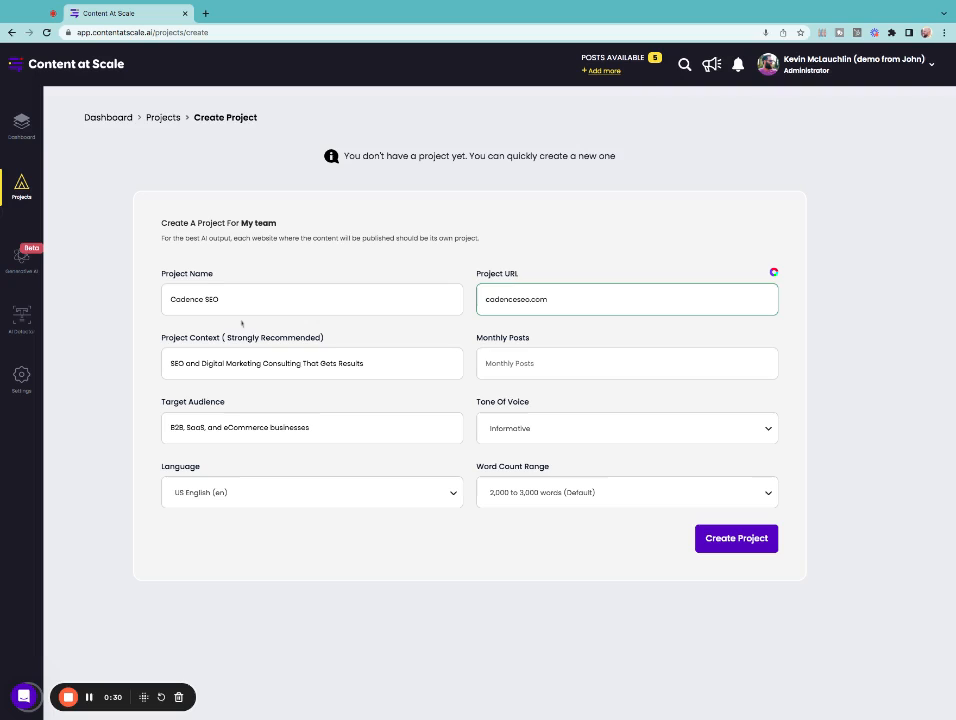
mouse_move(398, 516)
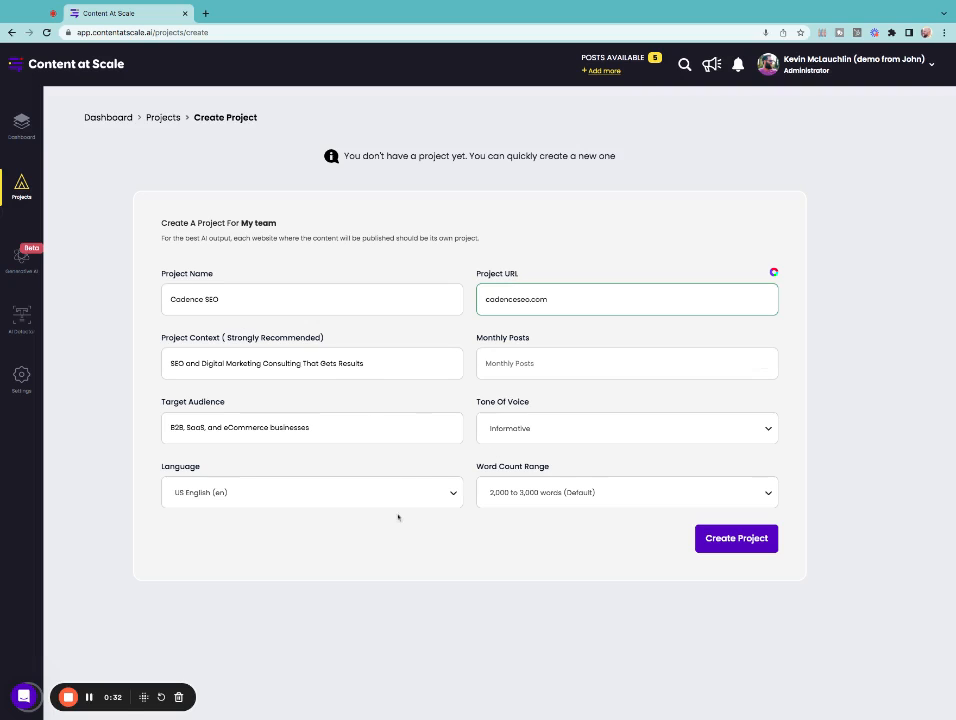
mouse_move(420, 516)
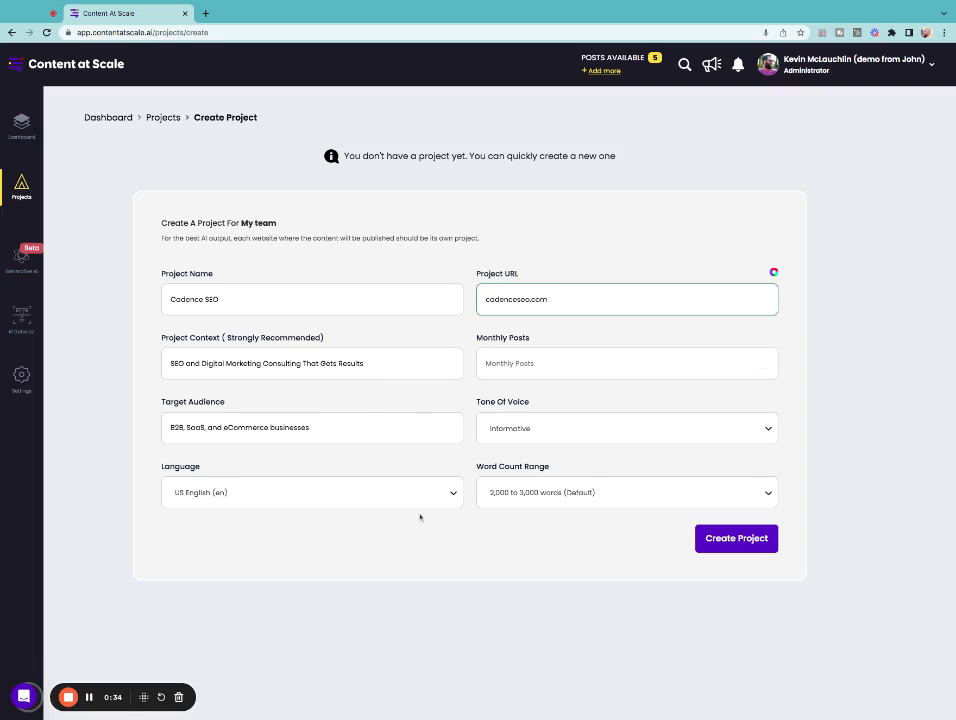
Set Monthly Posts to 50 and create the Cadence SEO project.
type("50")
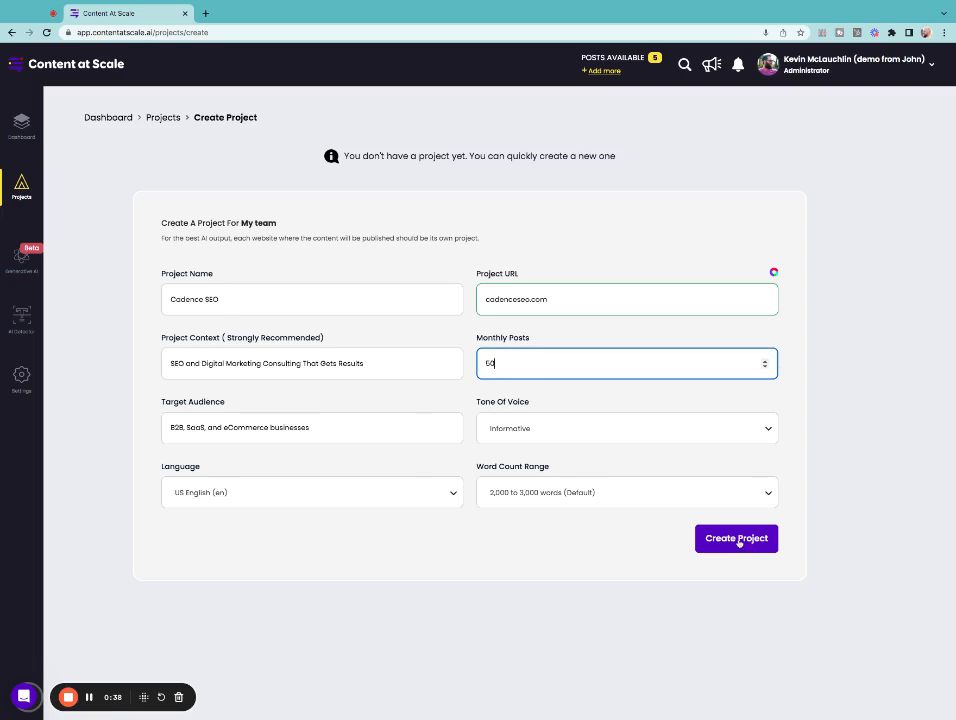
left_click(736, 538)
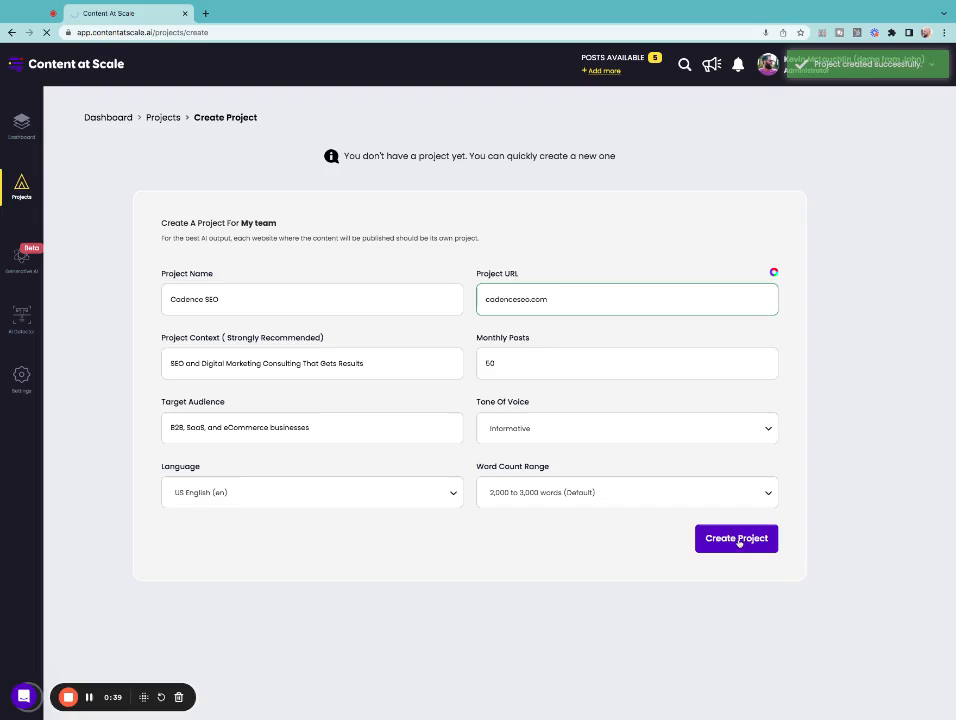
Go to the newly created Cadence SEO project workspace.
left_click(736, 538)
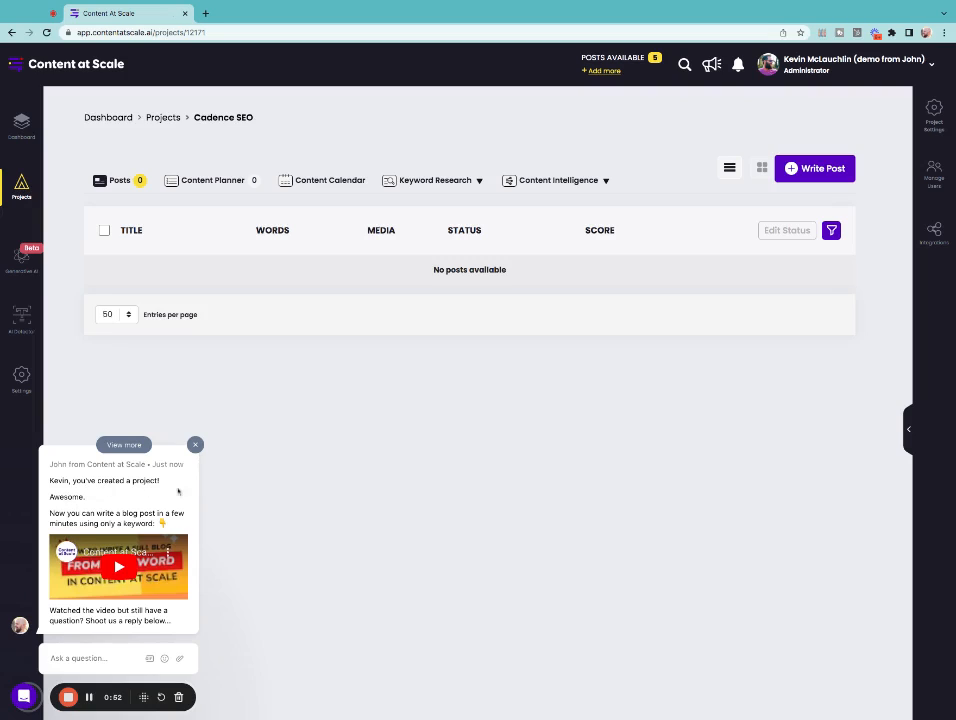
mouse_move(464, 500)
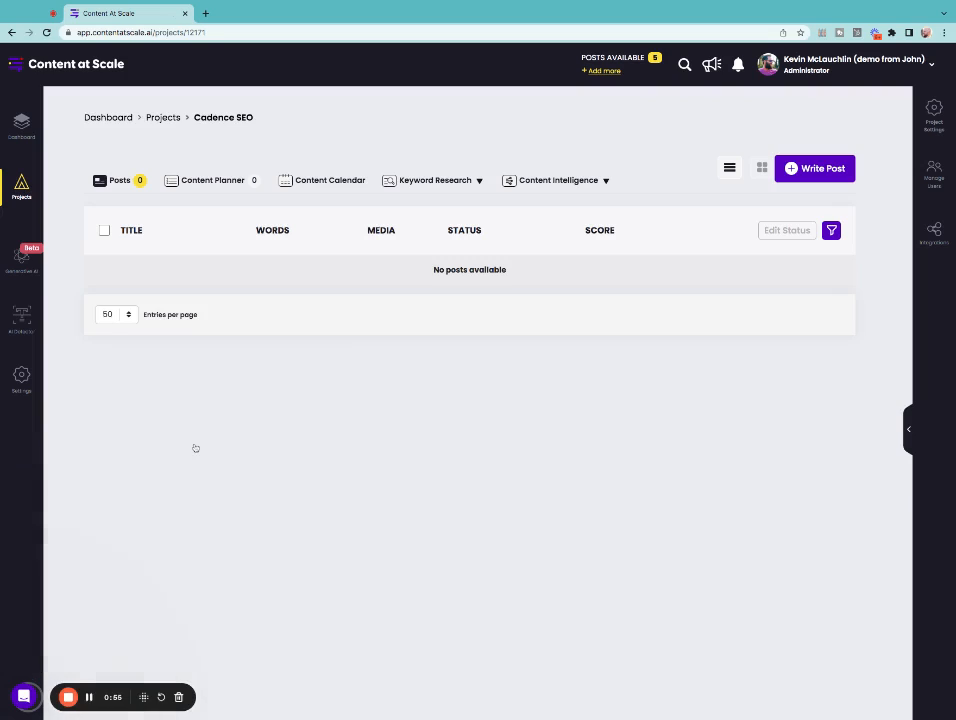
mouse_move(202, 448)
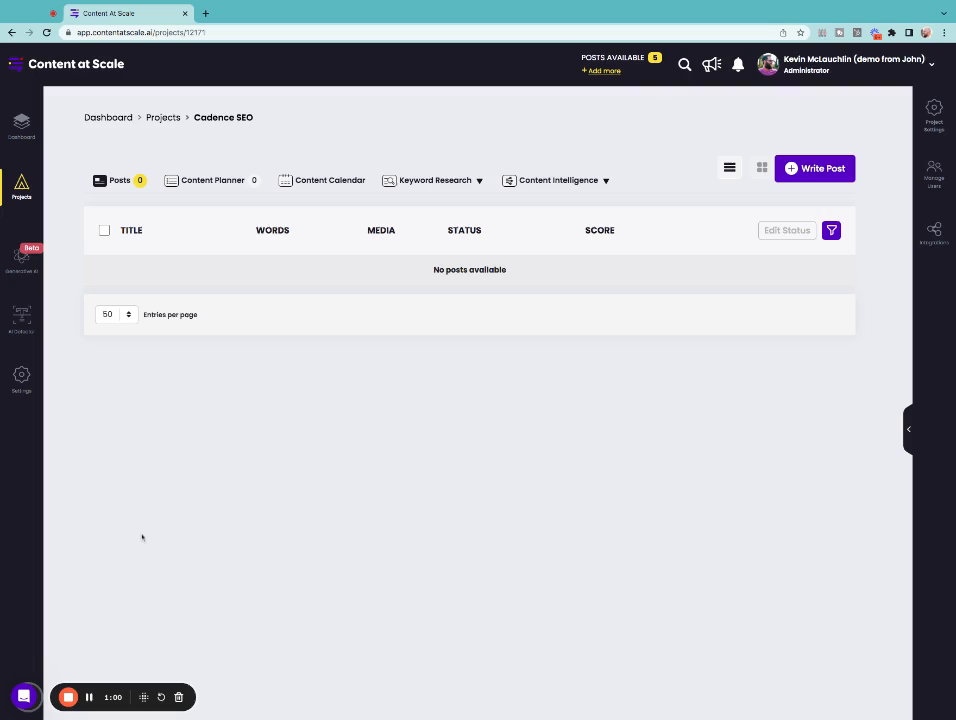
mouse_move(268, 360)
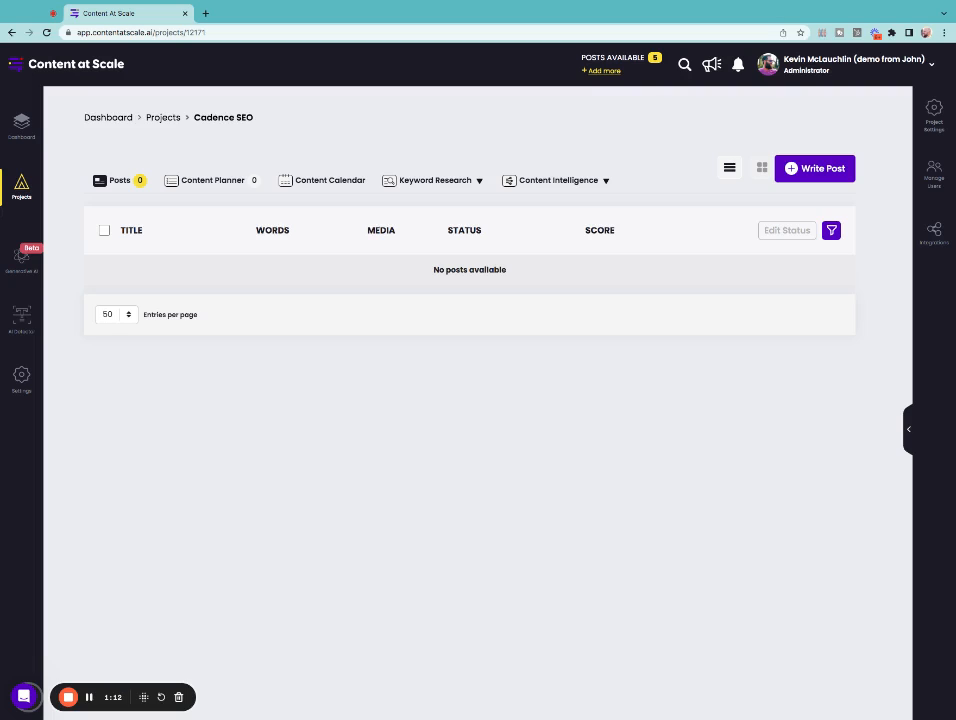
Request a keyword-based post for 'what is seo' and confirm creating it.
left_click(816, 168)
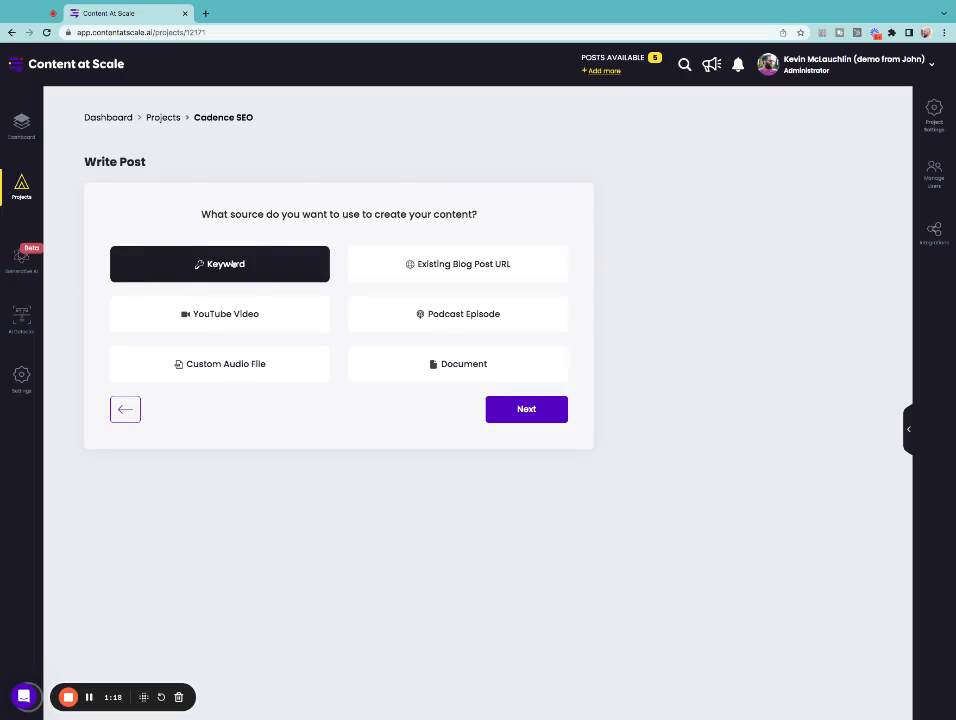
left_click(526, 408)
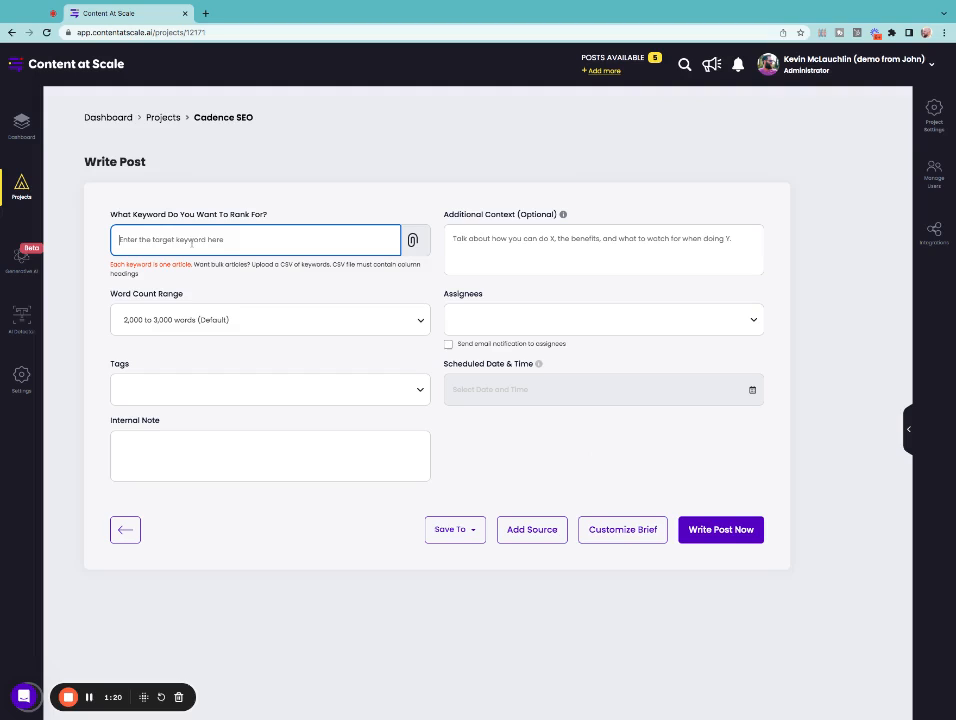
type("what is seo")
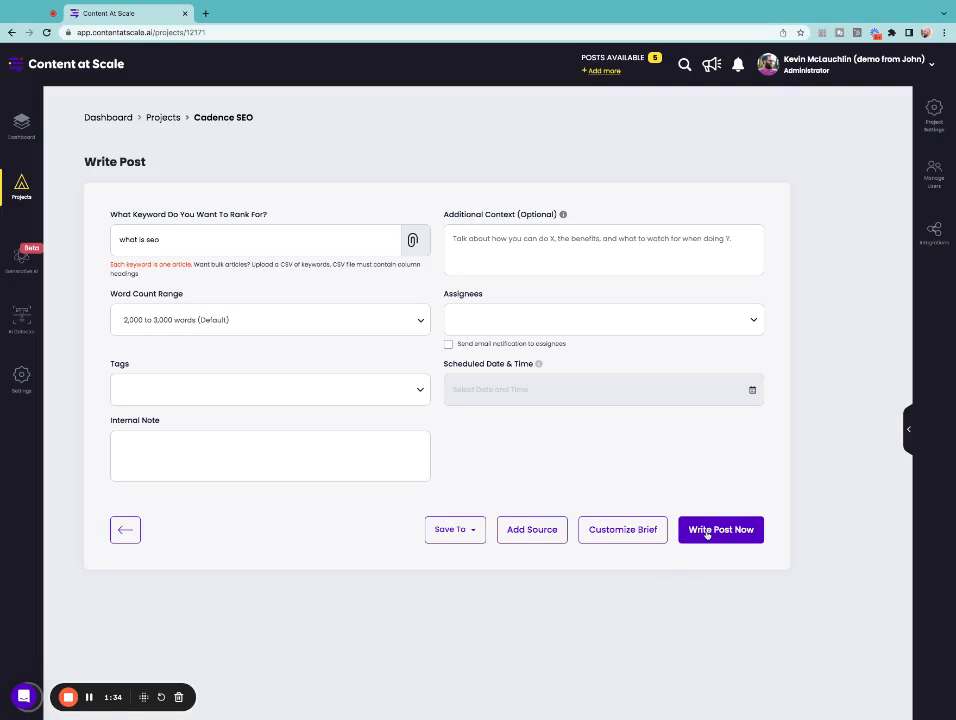
left_click(720, 528)
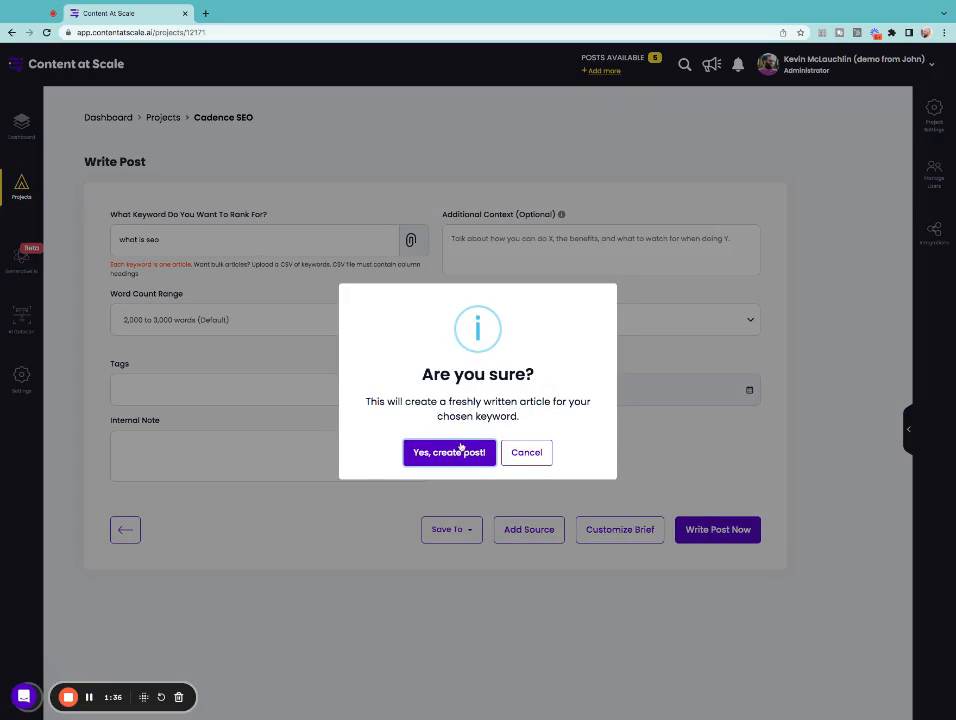
left_click(448, 452)
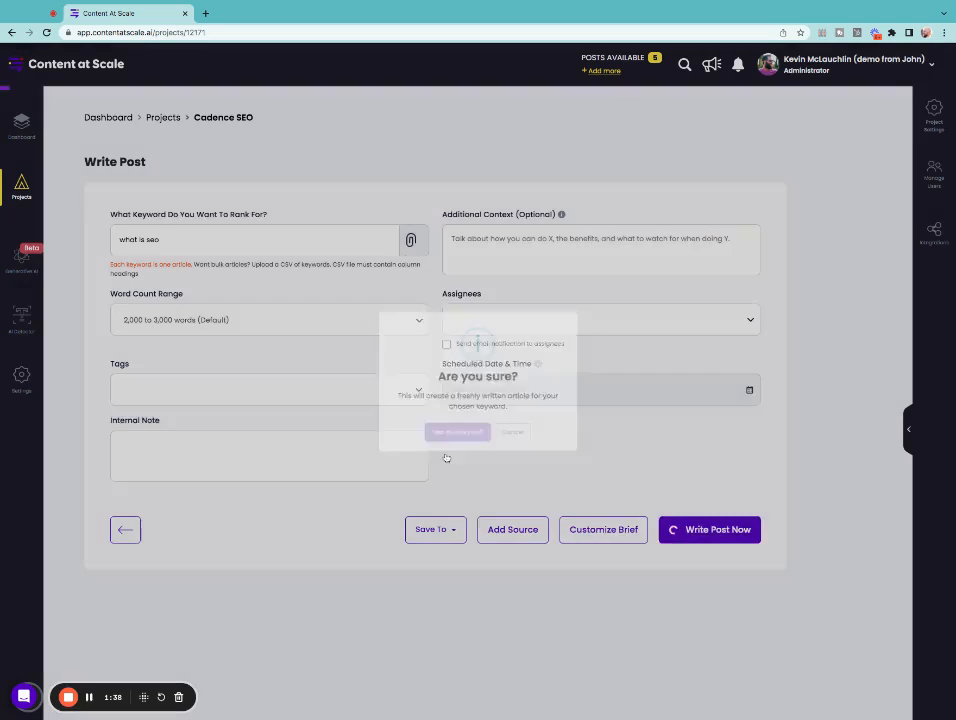
Wait for generation, then open the 'What Is SEO? A Beginner's Guide to Boosting Traffic' post.
left_click(458, 432)
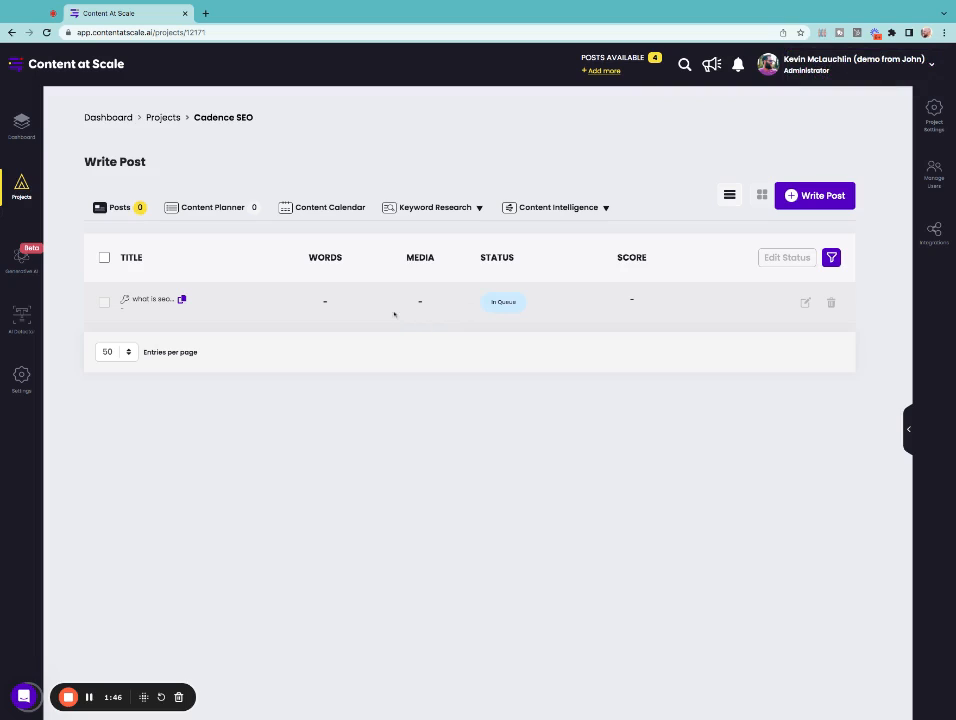
mouse_move(94, 664)
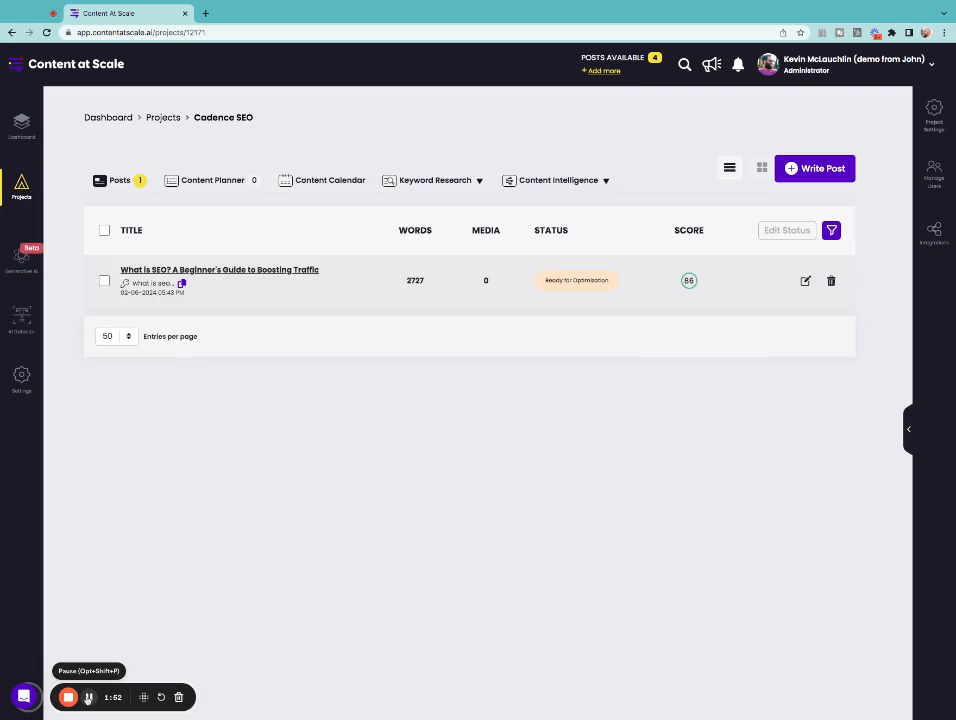
mouse_move(752, 288)
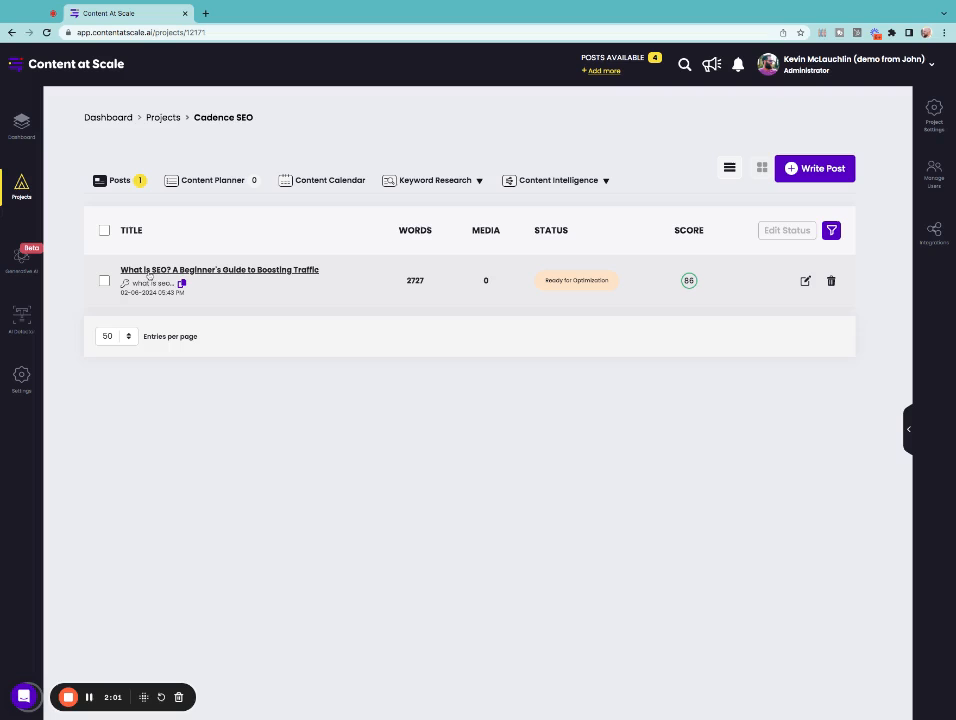
left_click(220, 270)
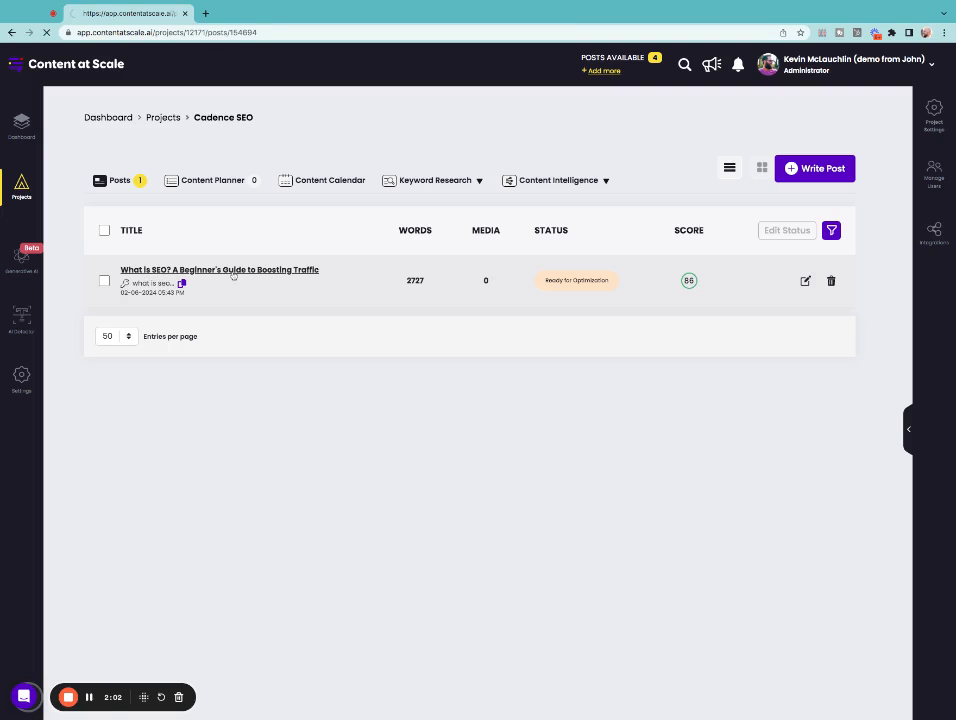
left_click(220, 270)
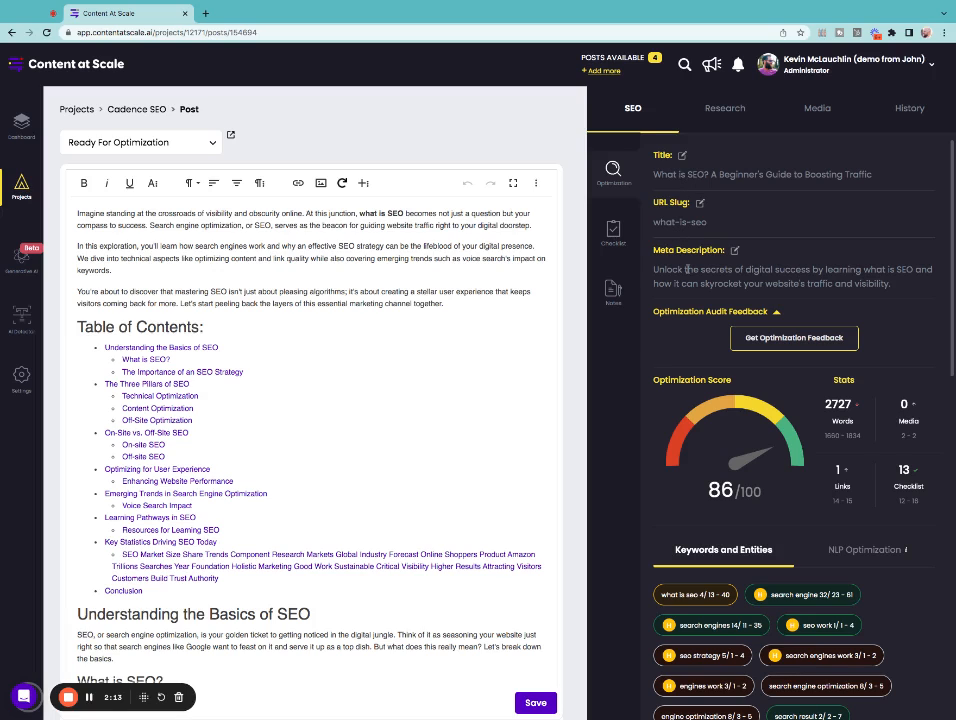
left_click(20, 624)
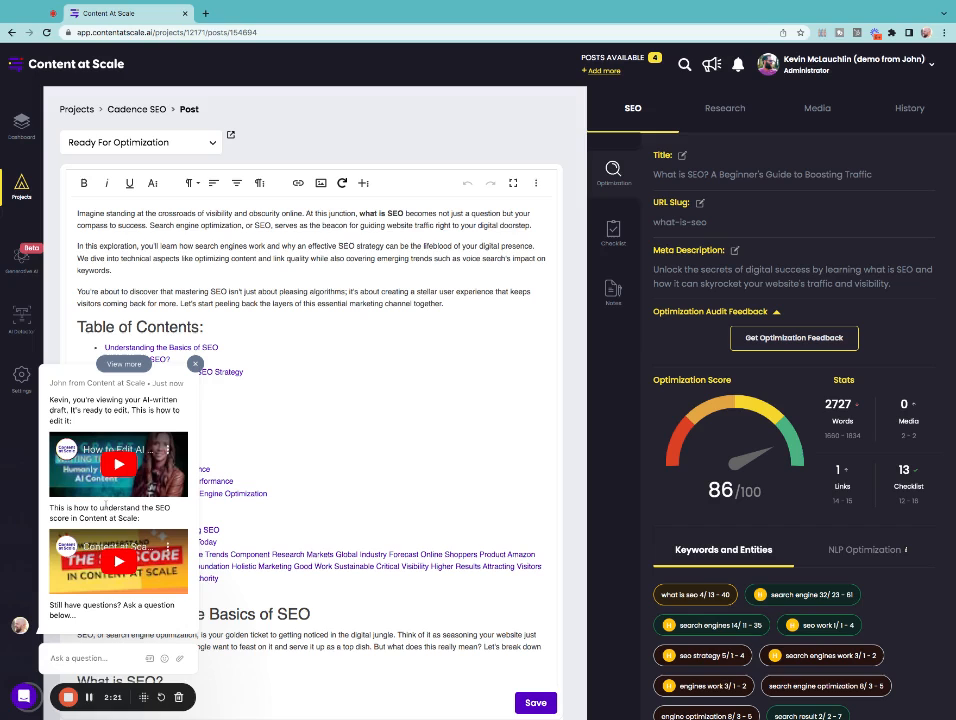
left_click(196, 364)
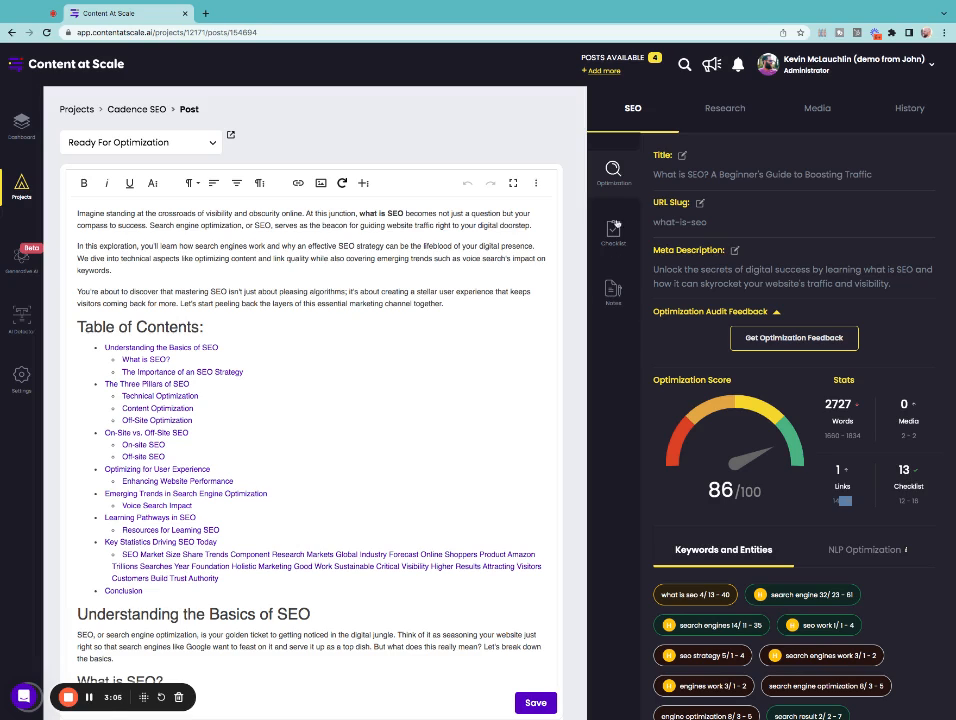
Review the on-page checklist, then return to SEO and scroll to Keywords and Entities.
left_click(612, 230)
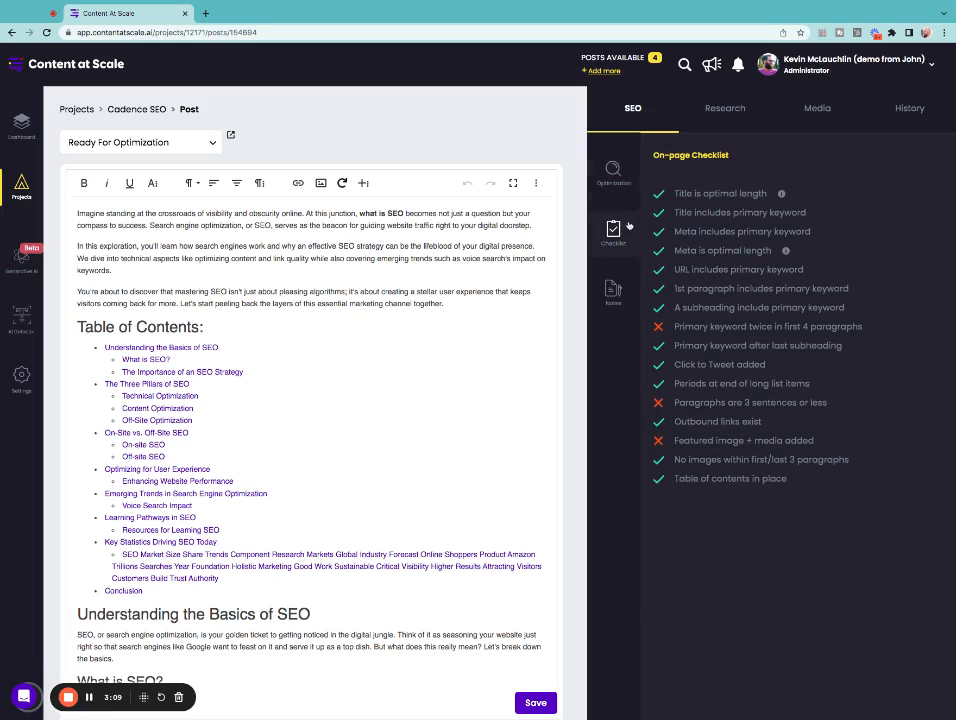
left_click(612, 170)
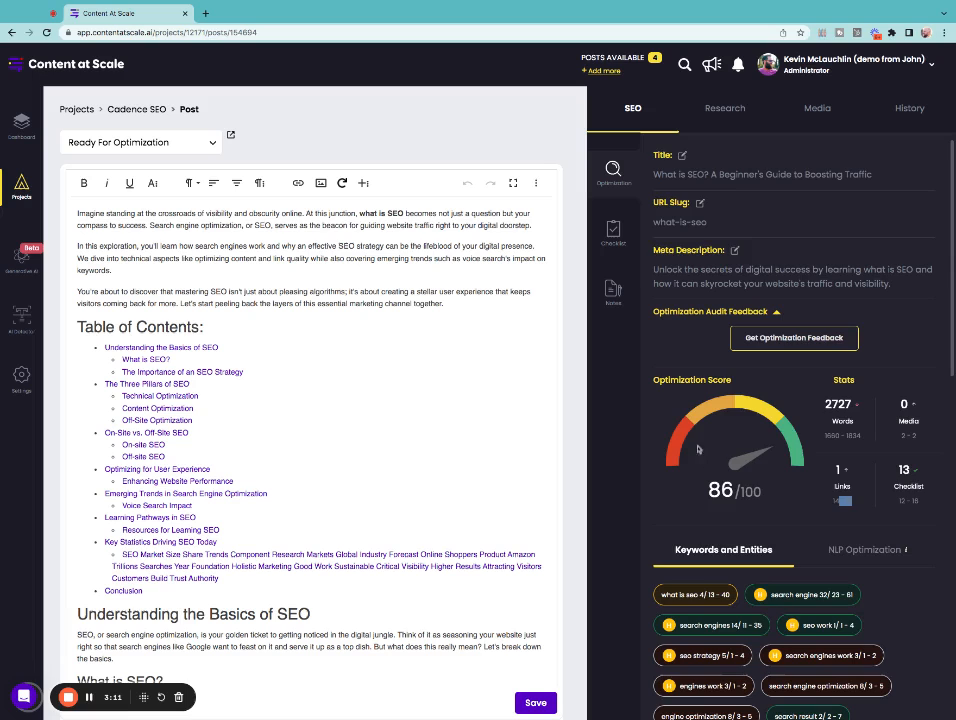
scroll("down", 3)
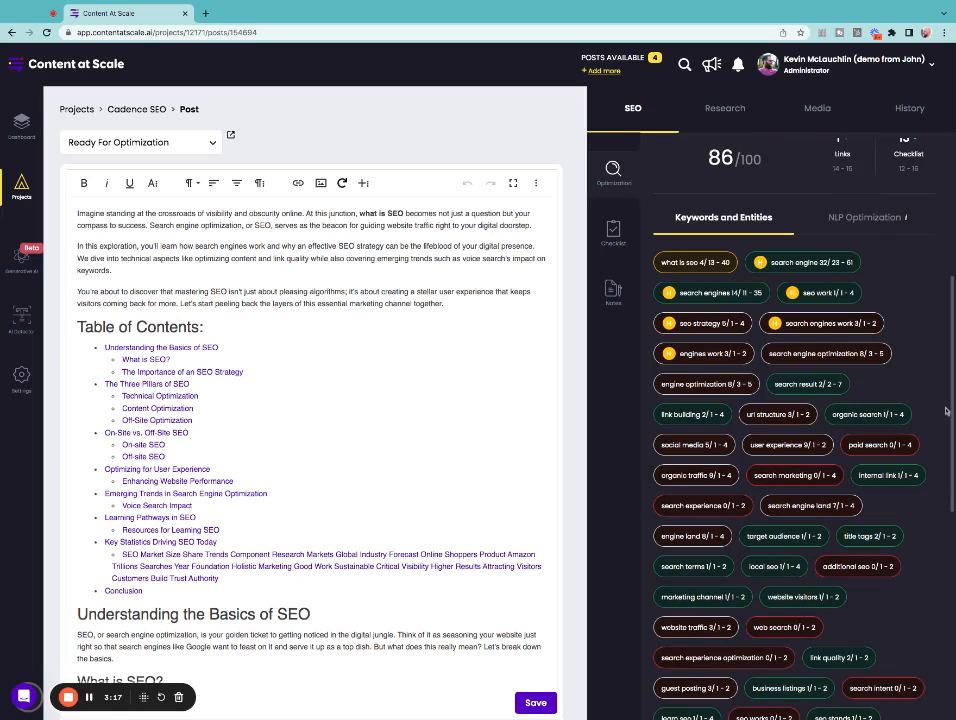
mouse_move(864, 268)
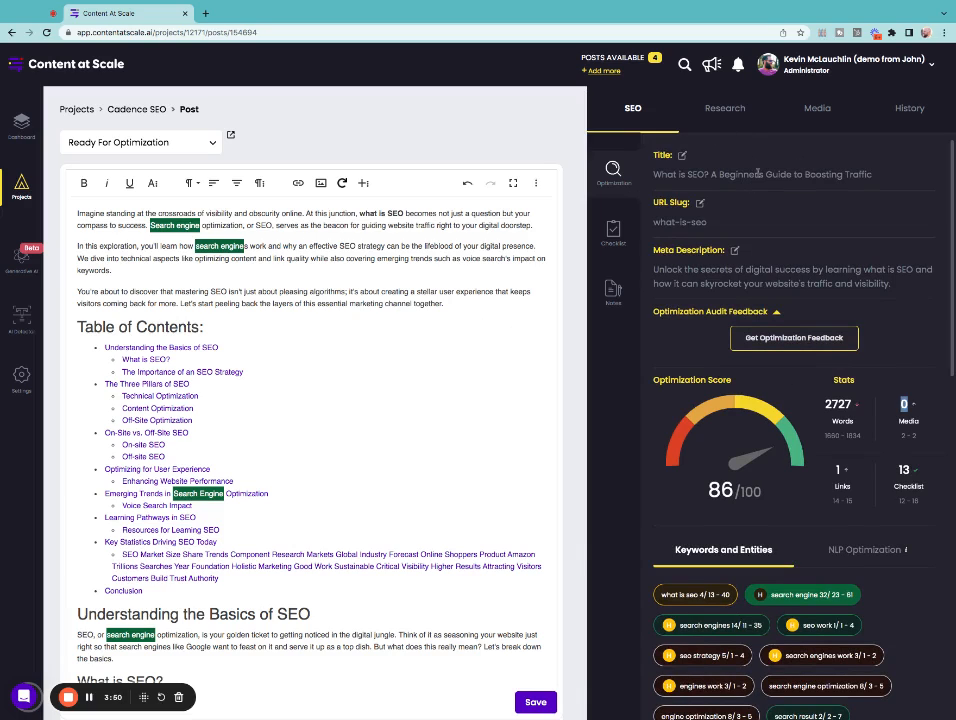
Search the Media gallery for 'what is seo', set the SEO photo as featured, return to SEO.
left_click(816, 108)
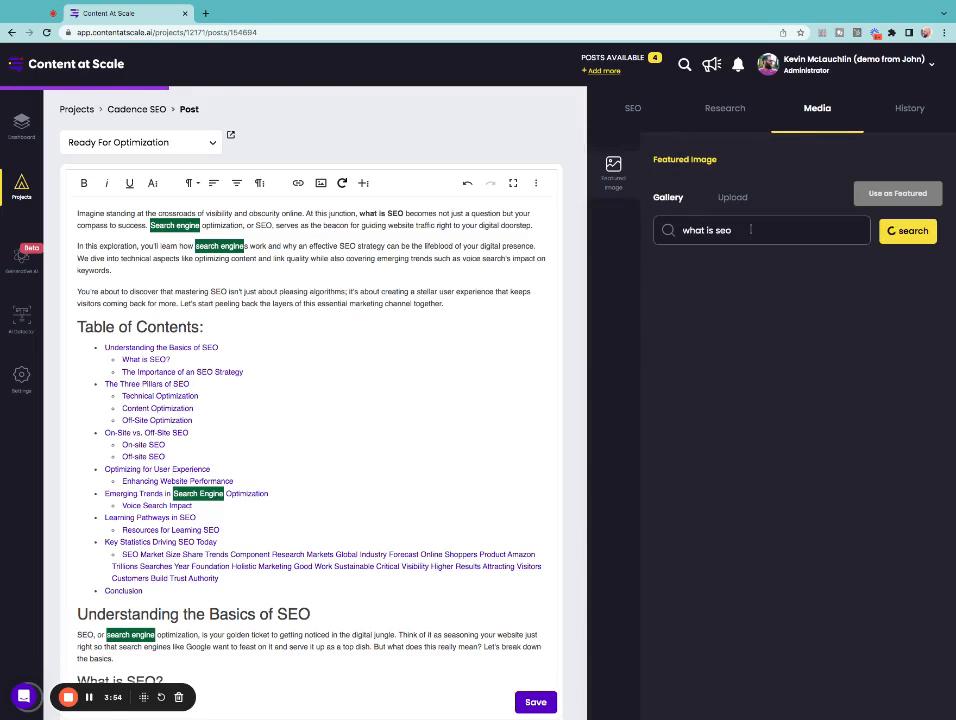
left_click(906, 232)
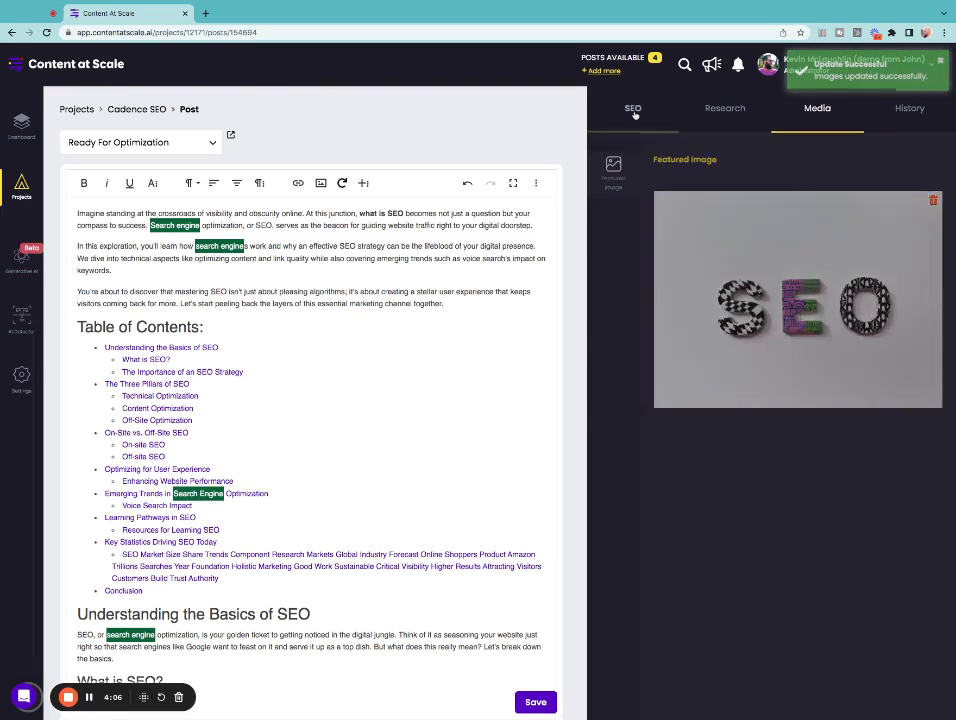
left_click(632, 108)
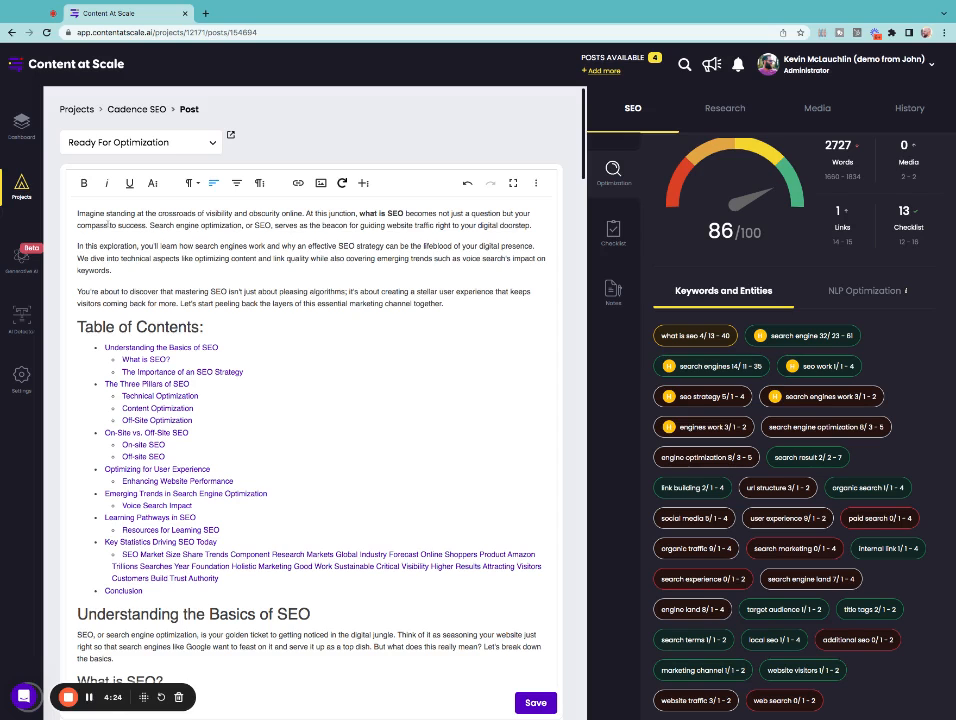
scroll("down", 3)
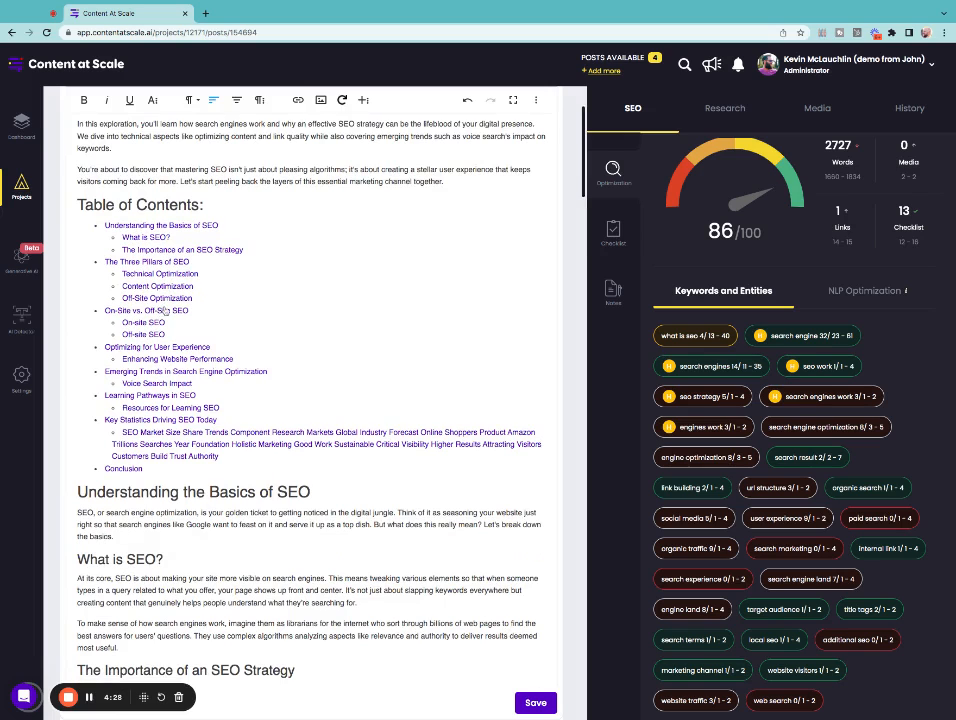
scroll("down", 3)
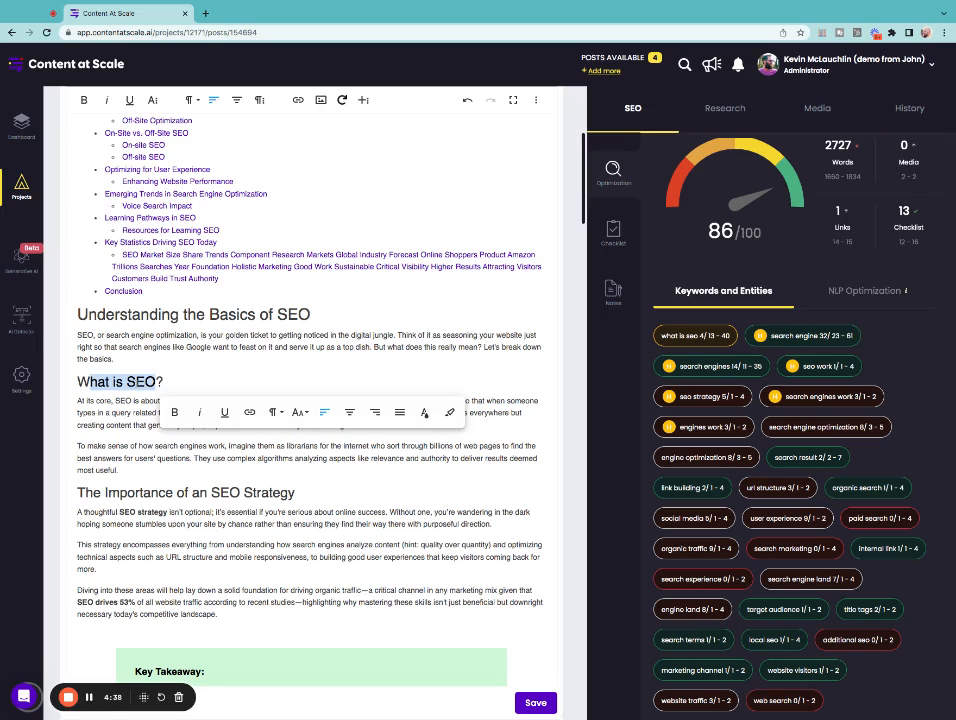
left_click(276, 412)
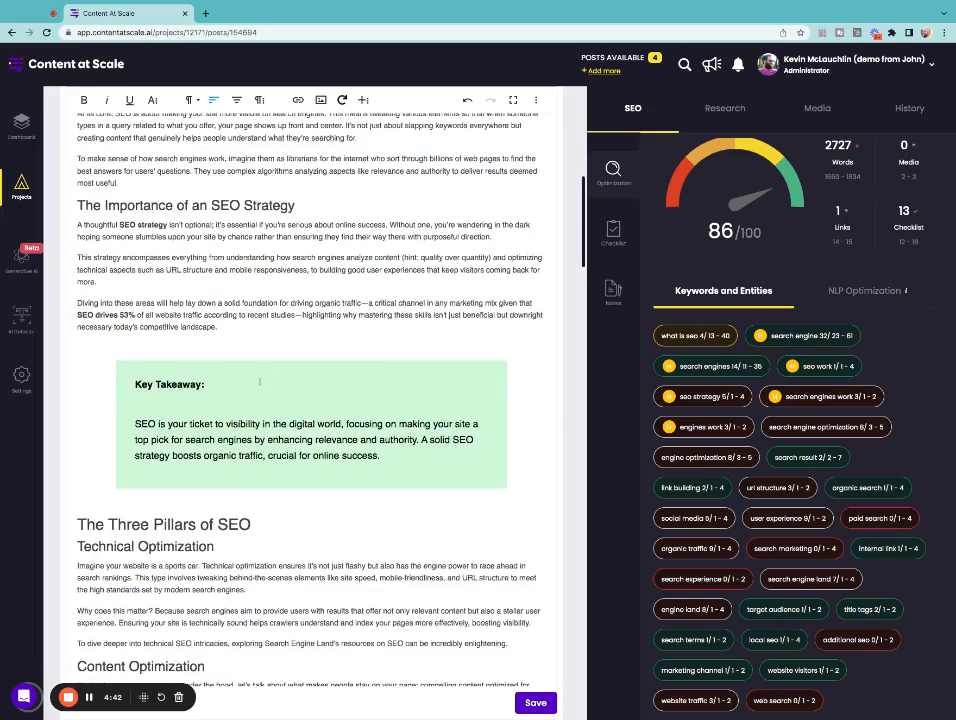
scroll("down", 3)
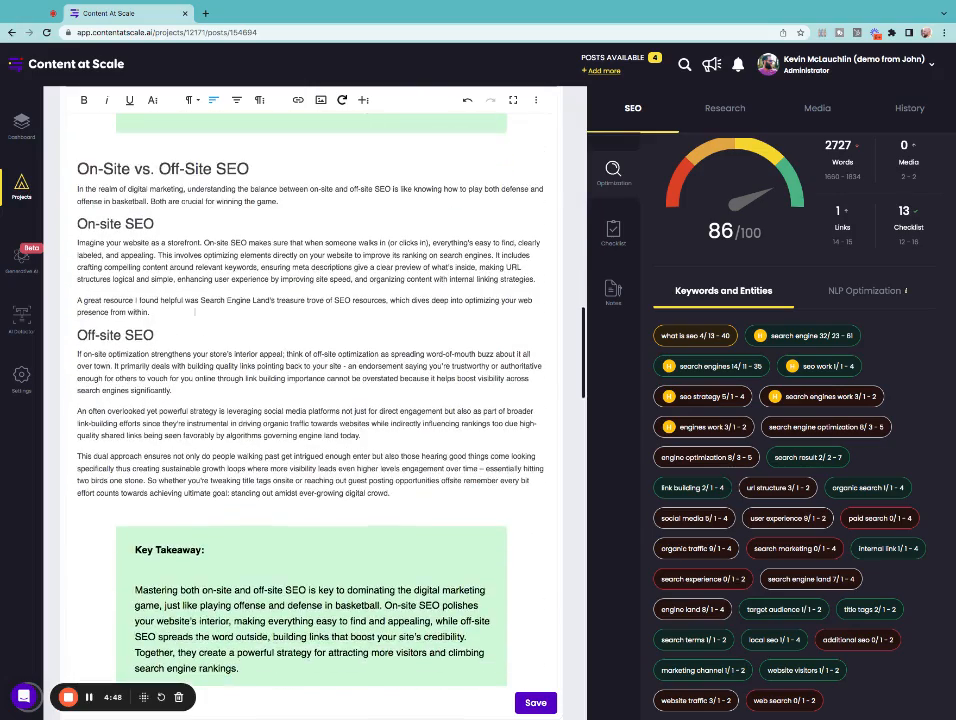
scroll("down", 3)
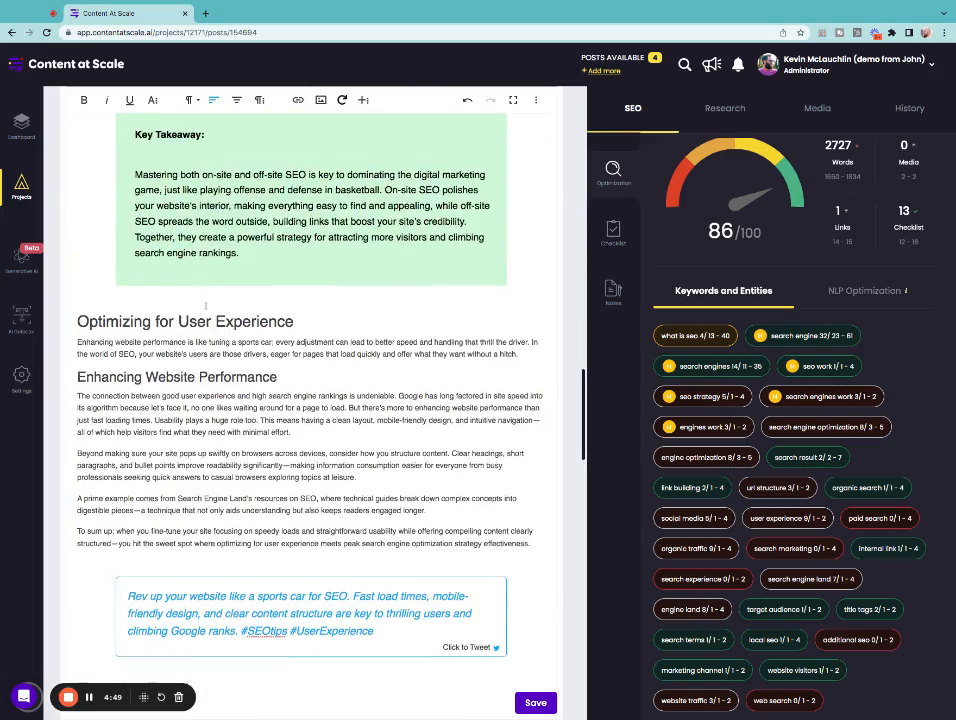
scroll("down", 3)
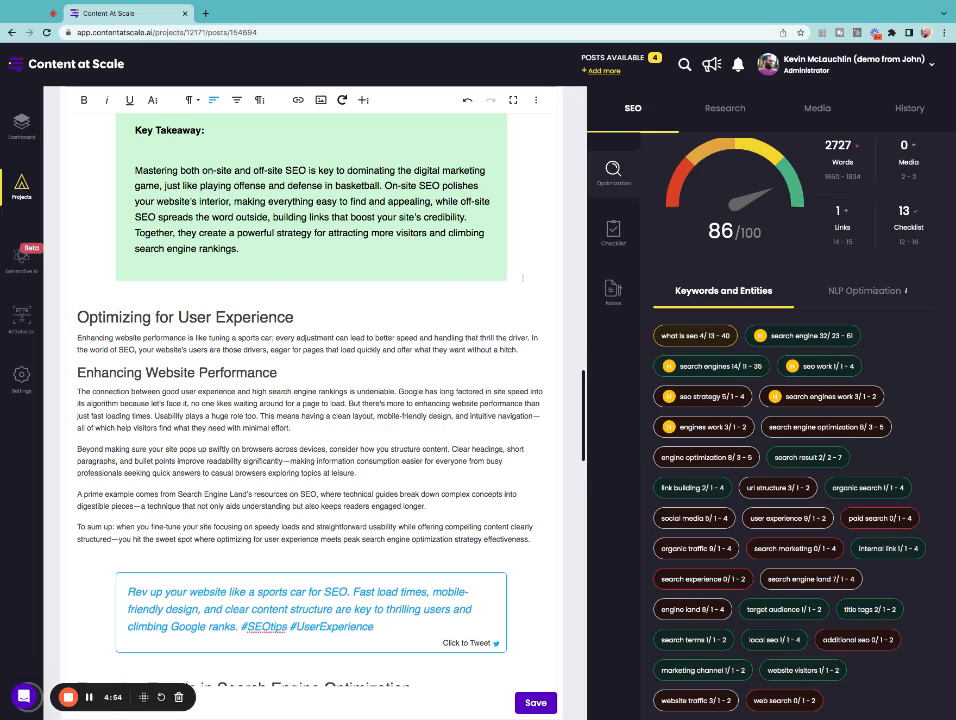
scroll("down", 3)
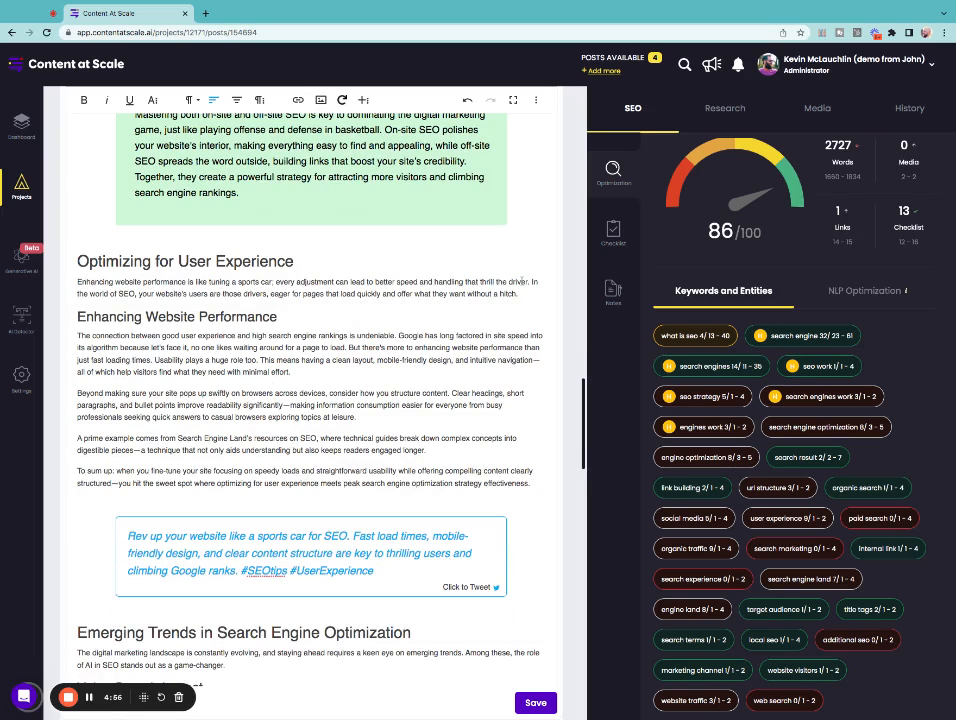
scroll("down", 3)
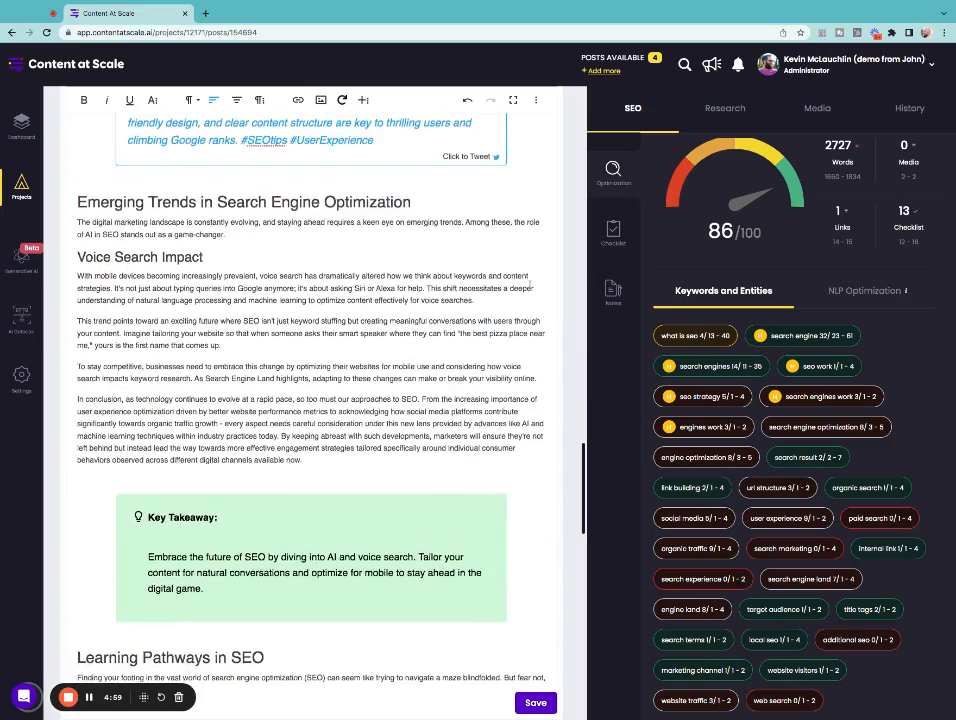
scroll("down", 3)
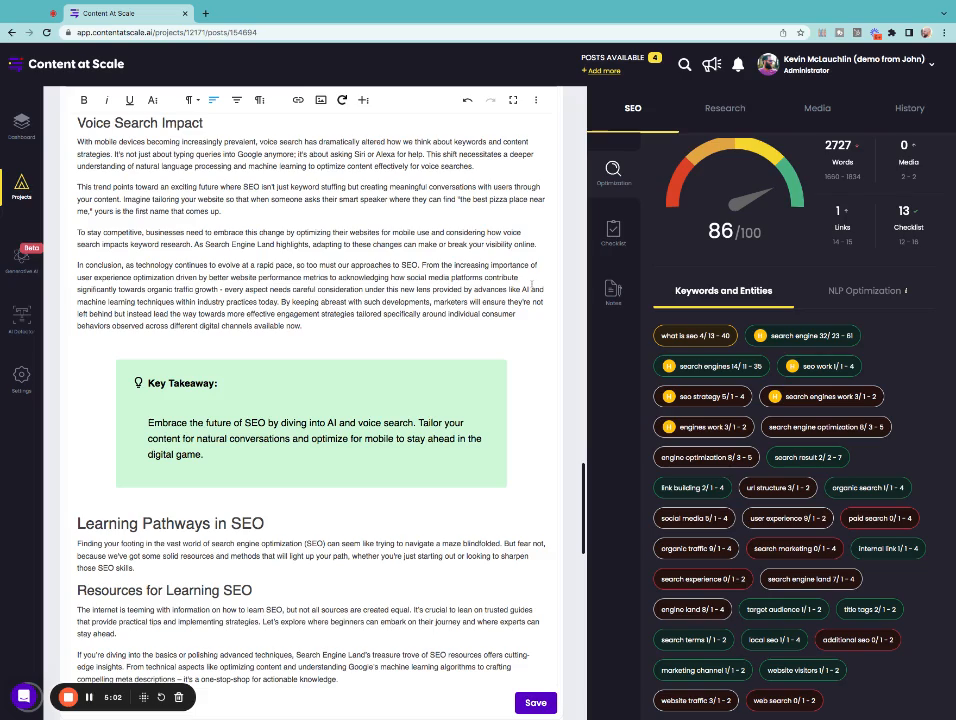